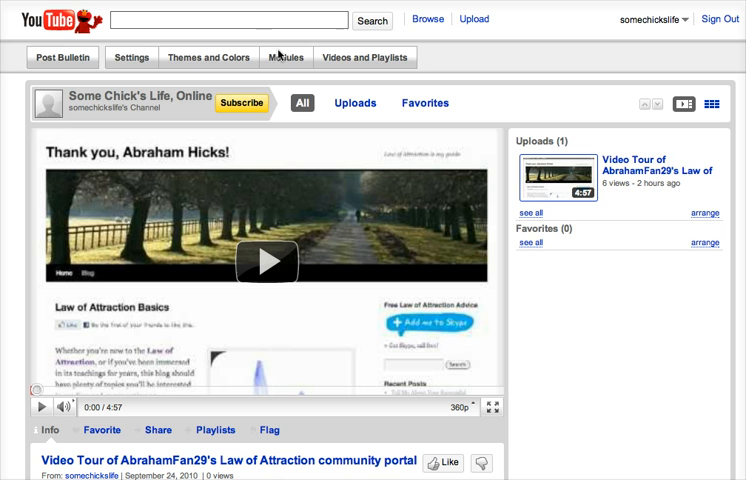
Search YouTube for 'google search stories superbowl ad' and show the results.
{"action": "type", "text": "gl"}
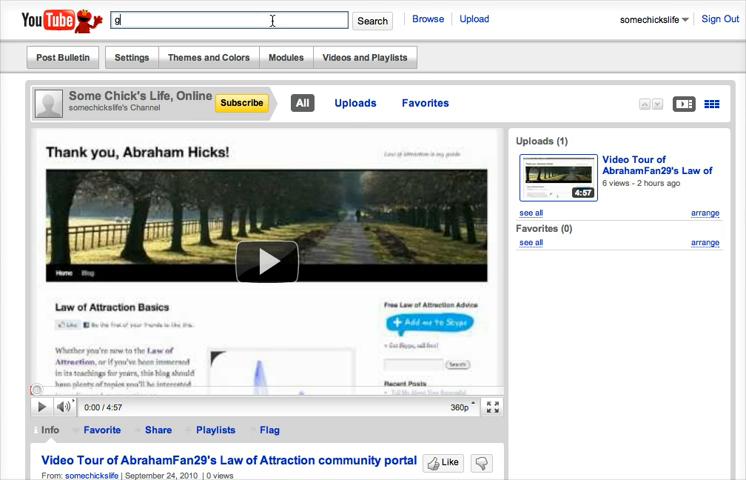
{"action": "type", "text": "google search stories superbowl ad"}
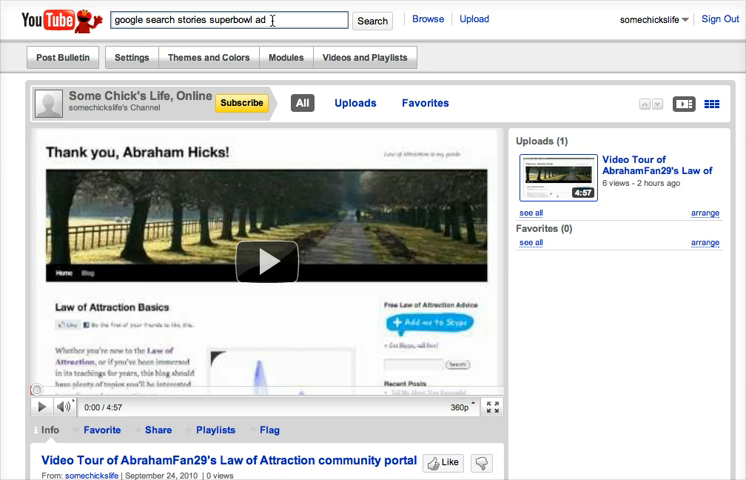
{"action": "left_click", "coordinate": [372, 20]}
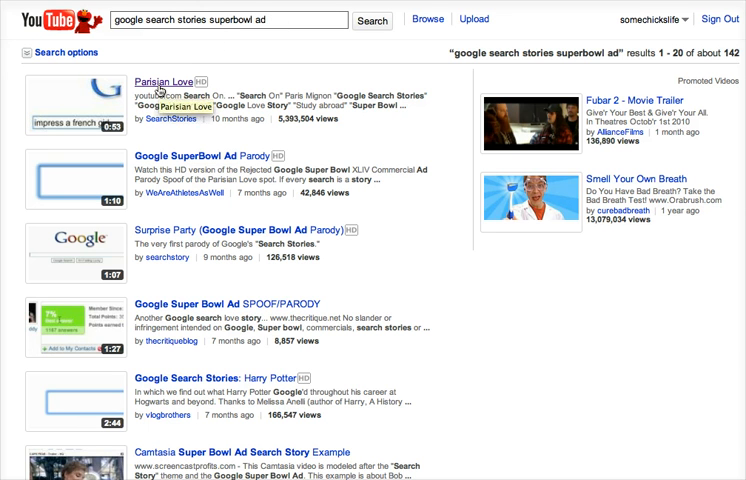
Play the Parisian Love video from the results through to its 'Search on.' ending.
{"action": "left_click", "coordinate": [152, 88]}
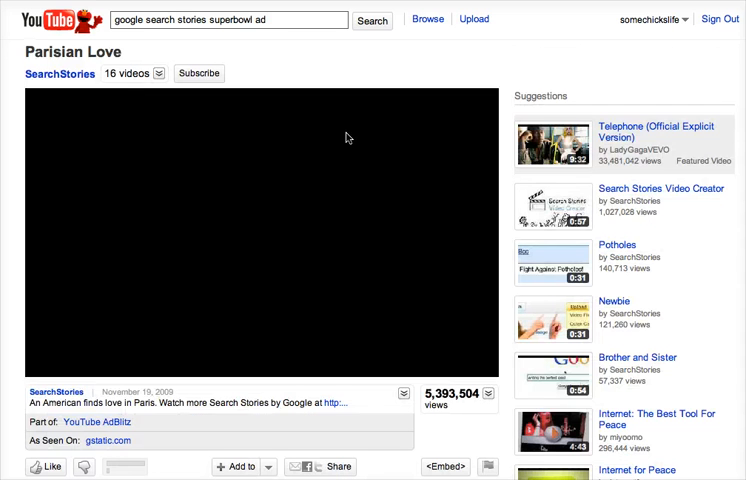
{"action": "left_click", "coordinate": [240, 244]}
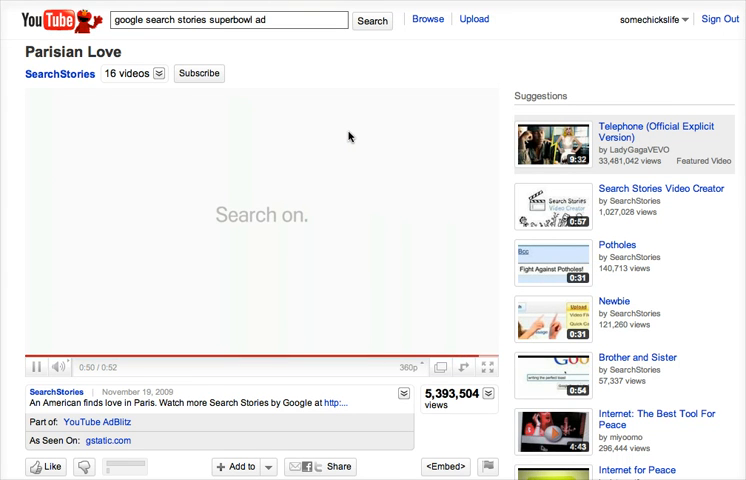
{"action": "mouse_move", "coordinate": [200, 72]}
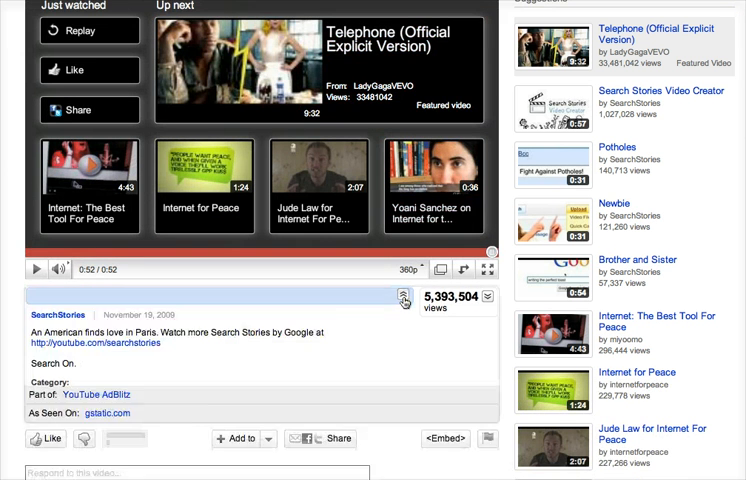
Go to the SearchStories channel page, where Toy Story: The Discovery plays.
{"action": "left_click", "coordinate": [404, 298]}
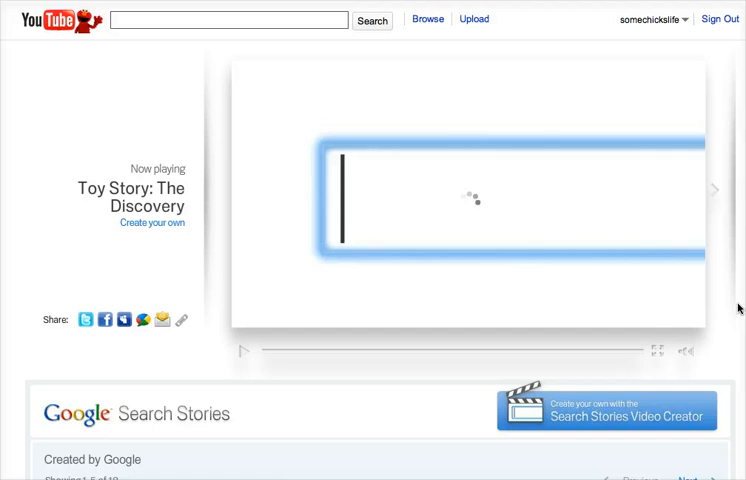
Browse the 'Created by Google' stories and launch the Search Stories Video Creator.
{"action": "left_click", "coordinate": [244, 348]}
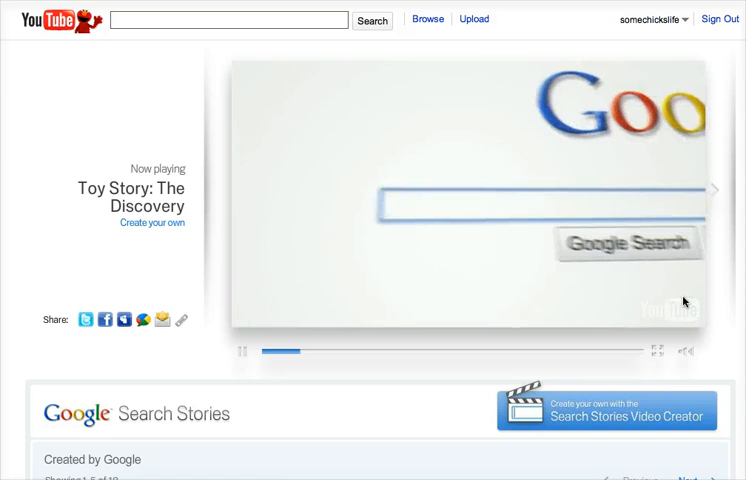
{"action": "scroll", "scroll_direction": "down", "scroll_amount": 3}
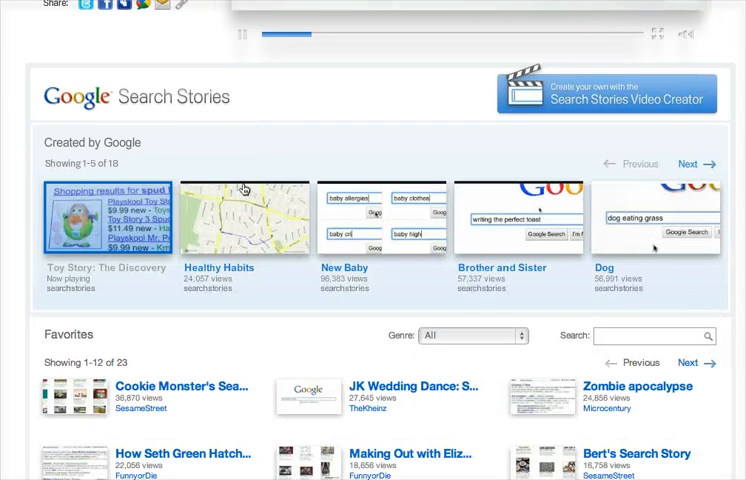
{"action": "mouse_move", "coordinate": [384, 218]}
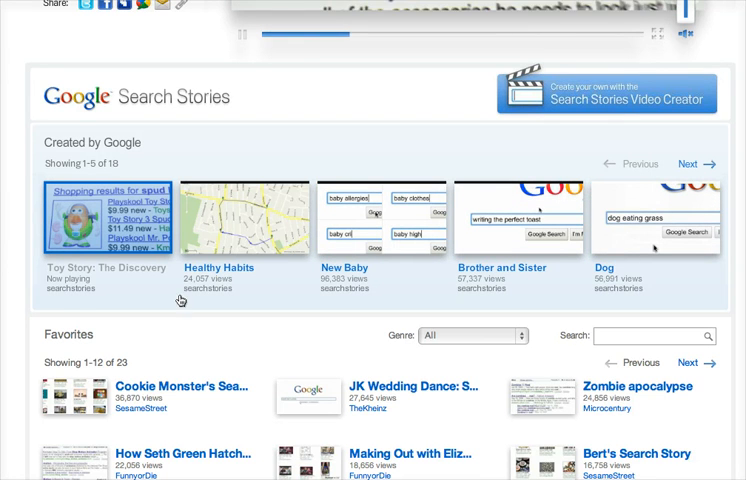
{"action": "scroll", "scroll_direction": "down", "scroll_amount": 3}
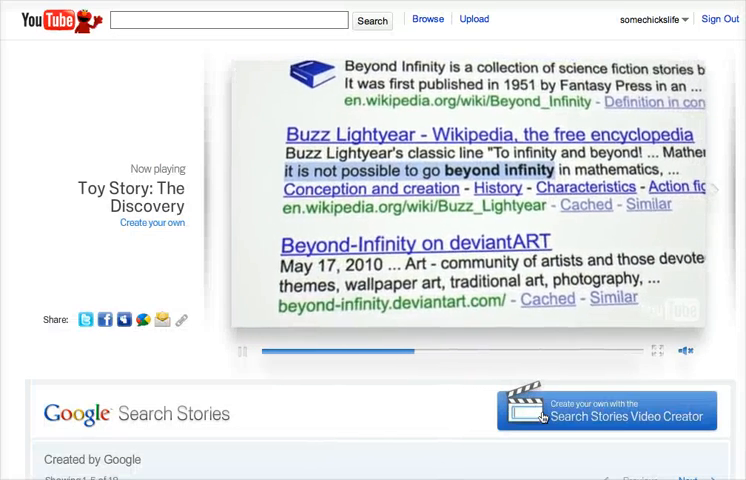
{"action": "left_click", "coordinate": [608, 414]}
{"action": "type", "text": "d"}
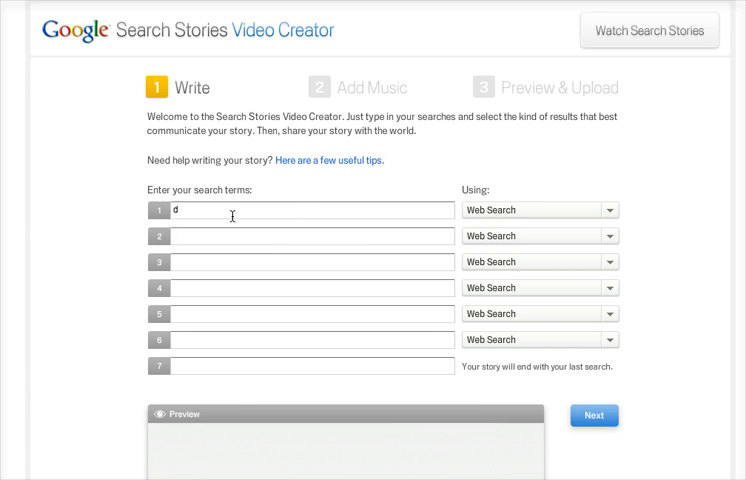
Enter 'dog food' as search term 1, previewed as a web search.
{"action": "type", "text": "og food"}
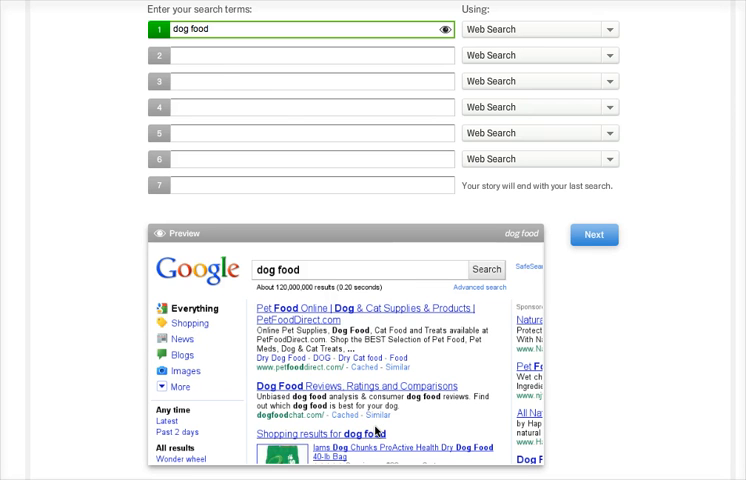
{"action": "left_click", "coordinate": [210, 56]}
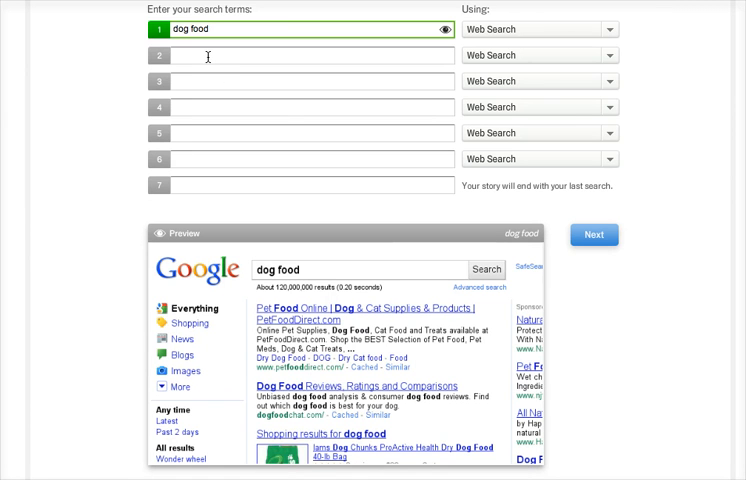
Enter 'best dog breeds' as term 2 and 'funny dog pictures' as term 3 using Images.
{"action": "type", "text": "b"}
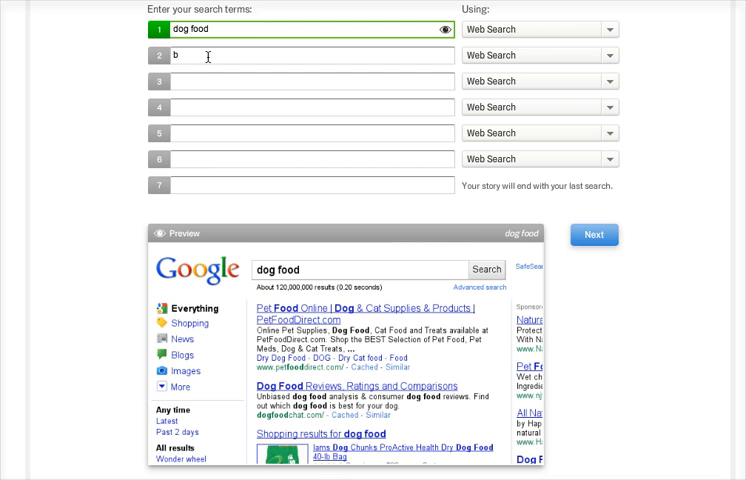
{"action": "type", "text": "best dog breeds"}
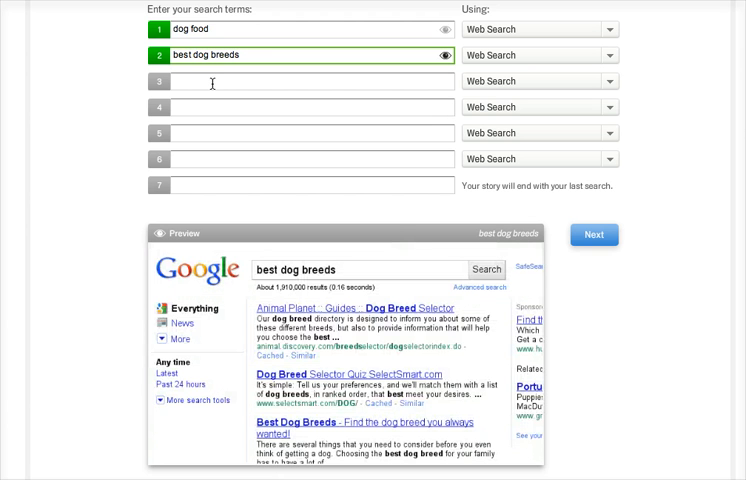
{"action": "type", "text": "funny dog pictures"}
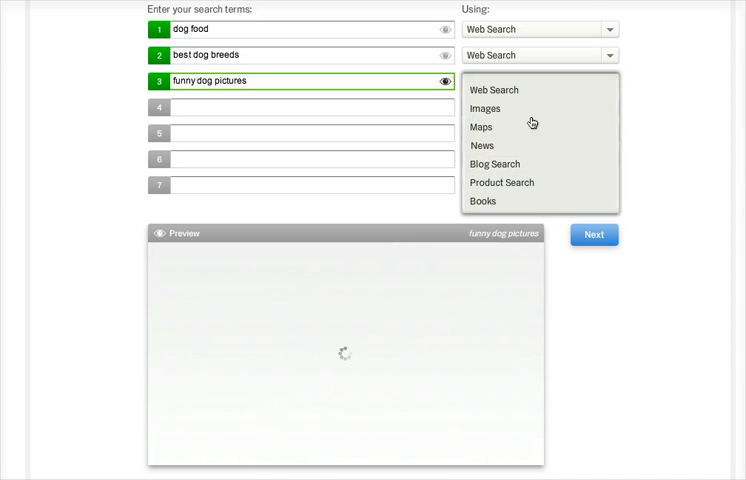
{"action": "left_click", "coordinate": [484, 108]}
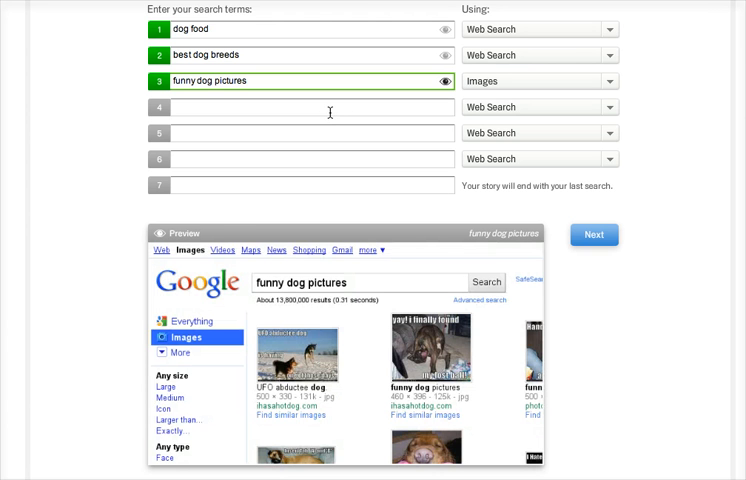
Add 'birthplace of chihuahua' (Maps), 'chihuahua picture' (Images) and a sixth chihuahua term.
{"action": "type", "text": "birthplace of"}
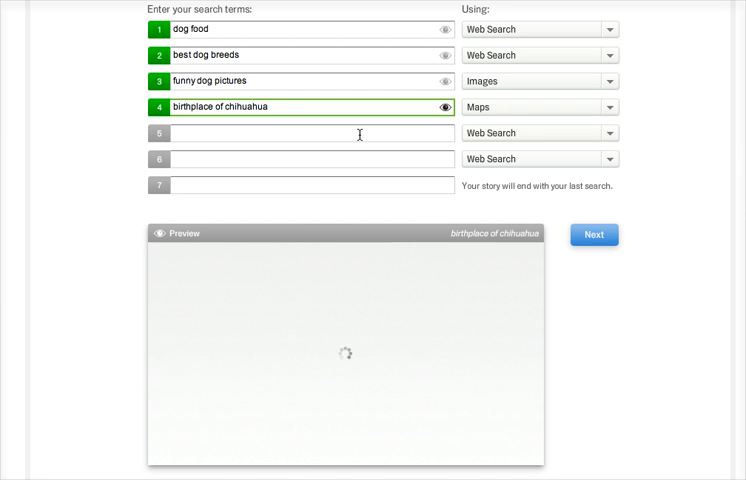
{"action": "type", "text": "chihu"}
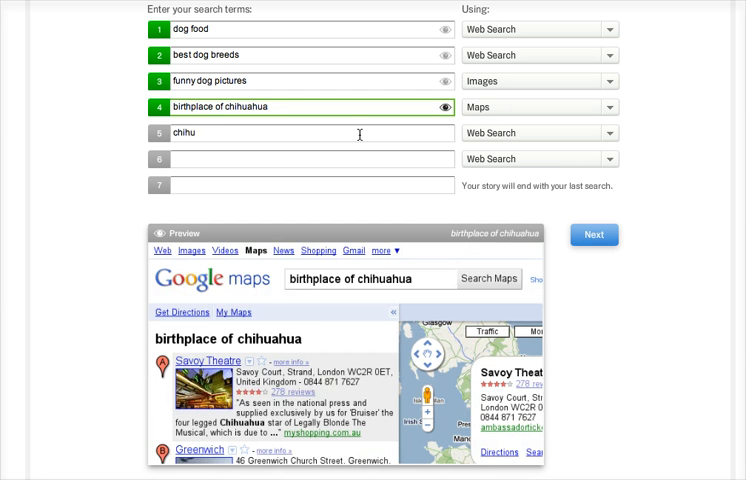
{"action": "type", "text": "ahua picure"}
{"action": "left_click", "coordinate": [302, 158]}
{"action": "type", "text": "how to get m"}
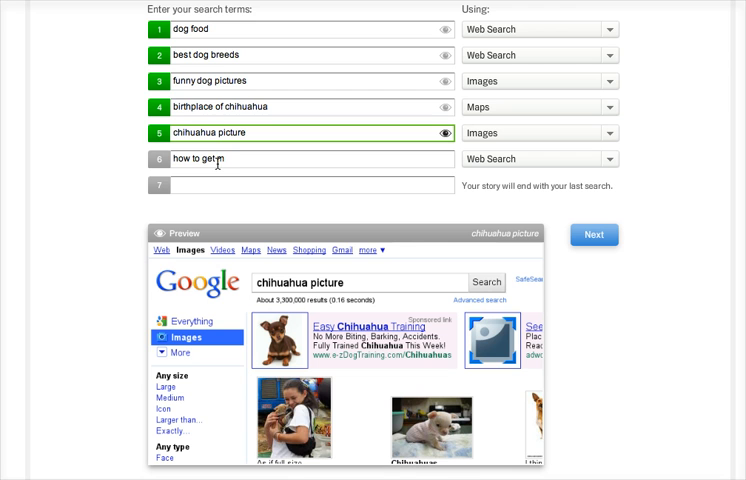
{"action": "type", "text": "y chihu"}
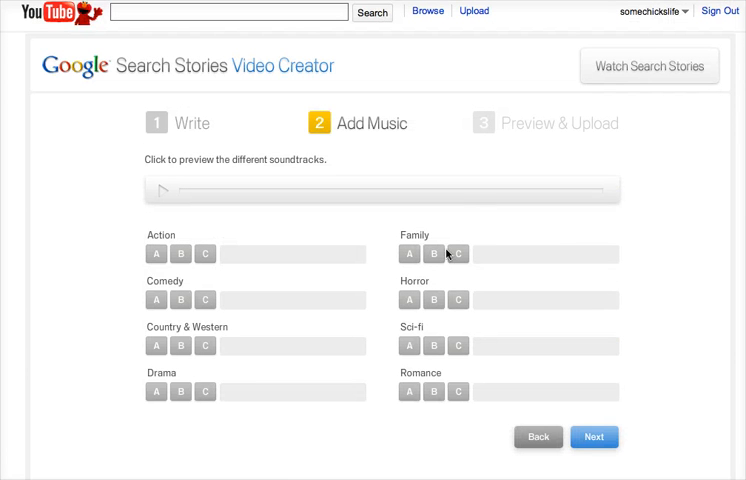
Choose Family soundtrack B, Islands, and continue so the Search Story starts building.
{"action": "left_click", "coordinate": [432, 252]}
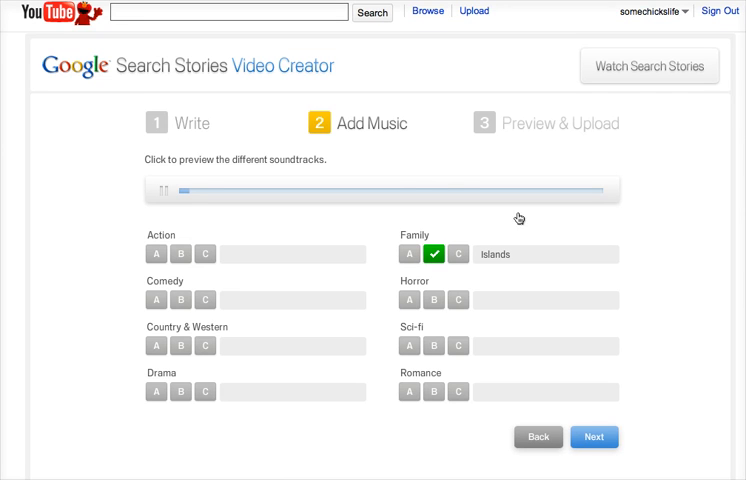
{"action": "scroll", "scroll_direction": "down", "scroll_amount": 3}
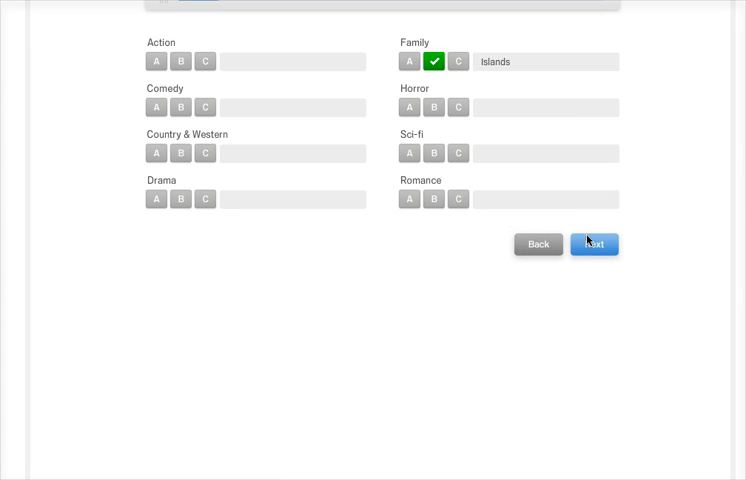
{"action": "left_click", "coordinate": [592, 244]}
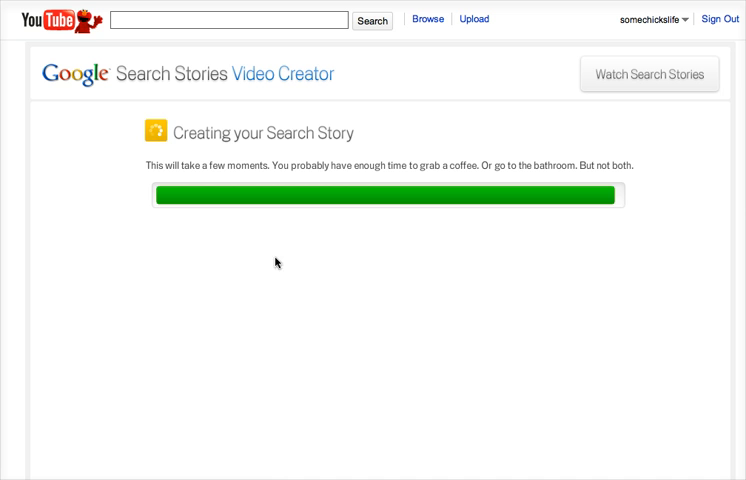
{"action": "mouse_move", "coordinate": [428, 272]}
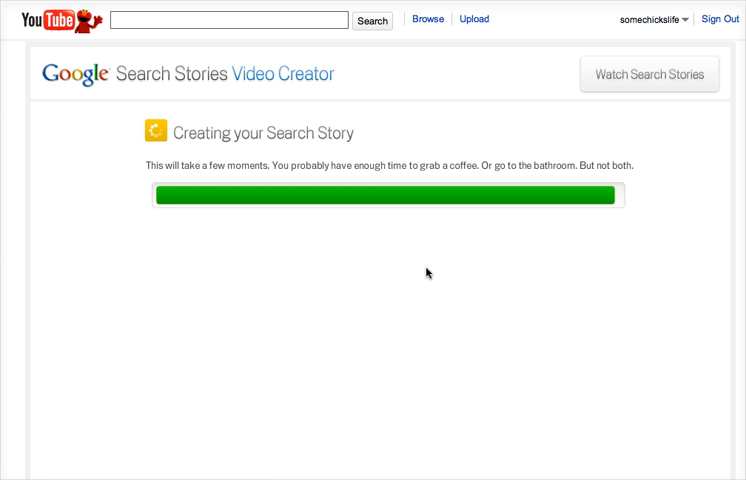